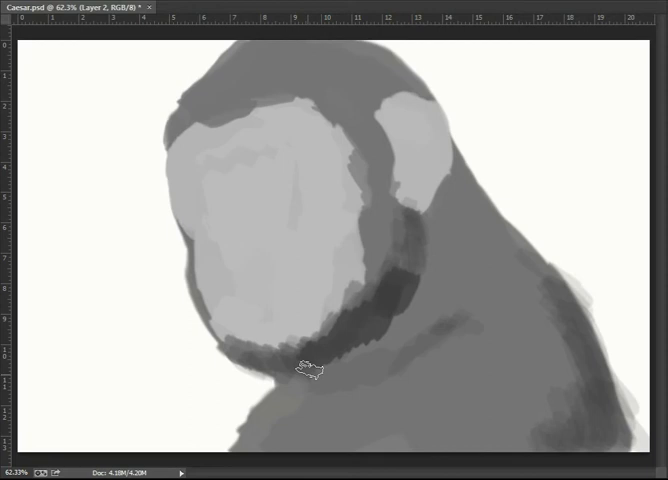
Paint grey tonal values over the silhouette to shape the ape's head and shoulders
left_click_drag(312, 370, 350, 210)
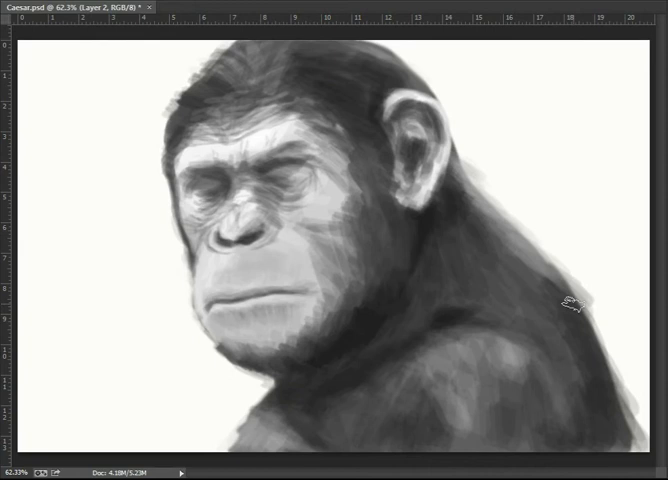
Brush in greyscale brow, nose, mouth, ear and shoulder fur strokes
left_click_drag(564, 304, 340, 150)
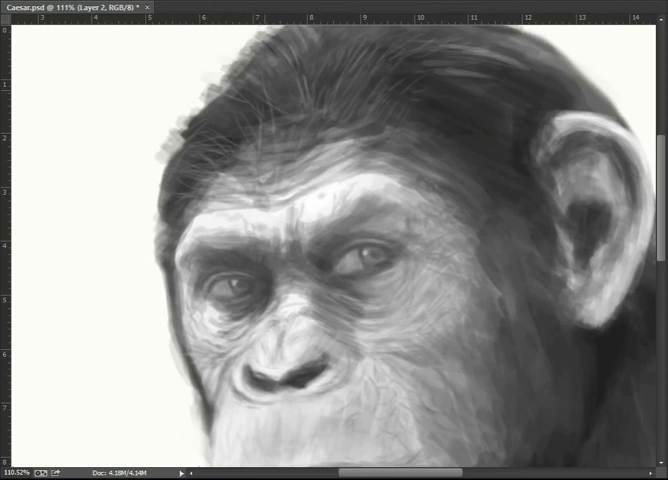
Adjust the zoomed view while detailing the eyes and wrinkle lines
scroll("down", 3)
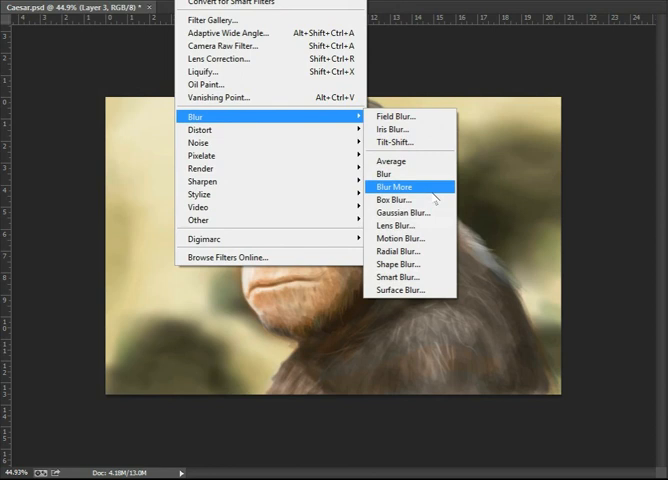
Apply Blur More to soften the layer and smooth the background
left_click(392, 188)
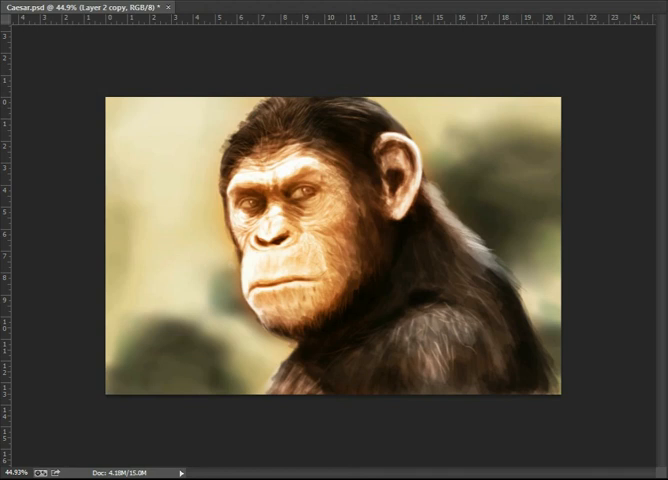